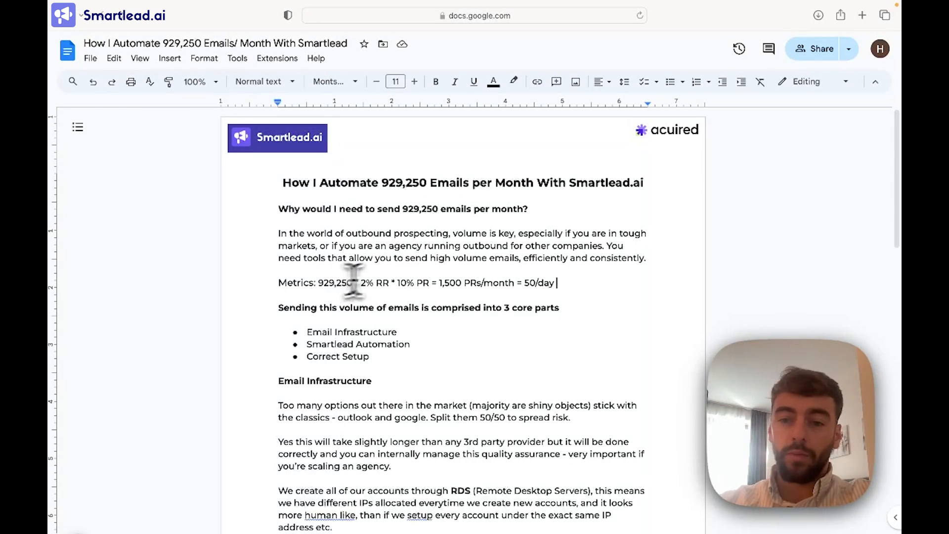
Step: Scroll through the high-volume email sending guide document
scroll("down", 3)
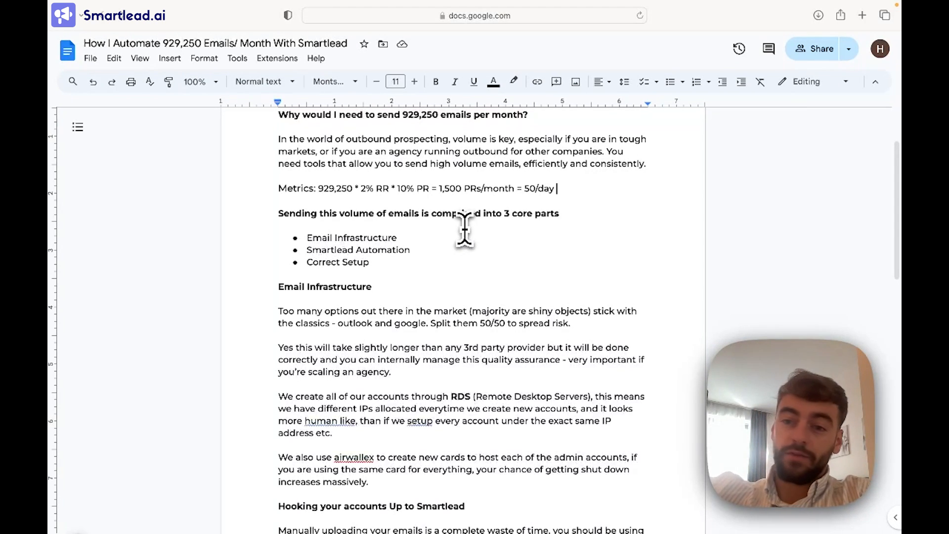
scroll("down", 3)
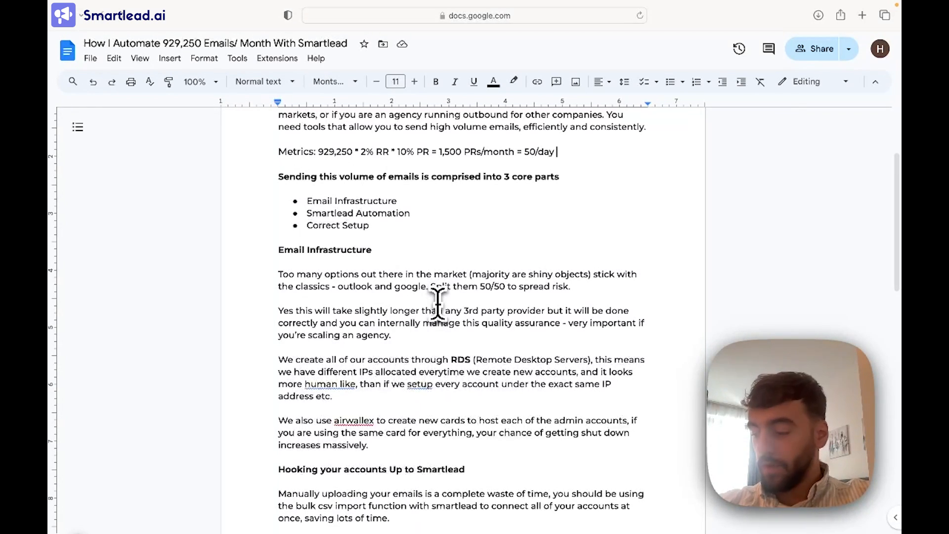
mouse_move(454, 245)
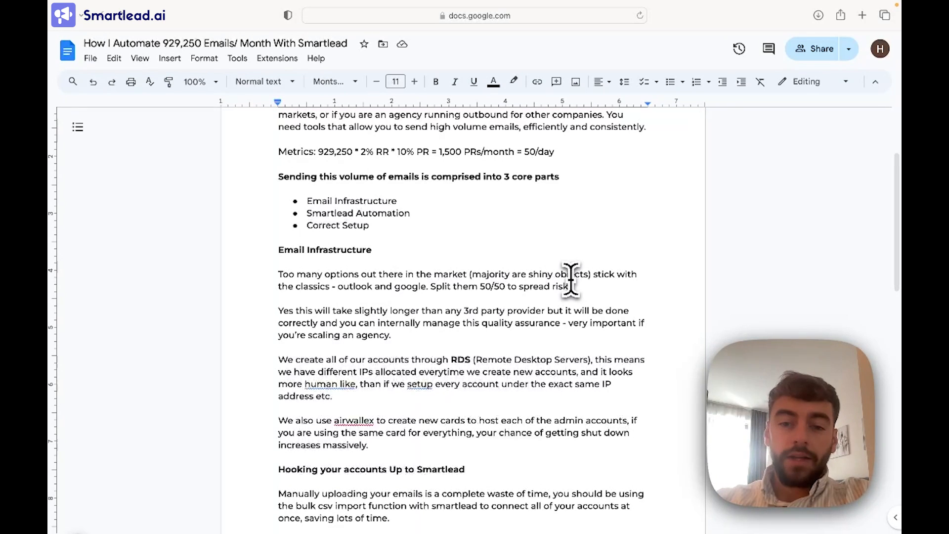
scroll("down", 3)
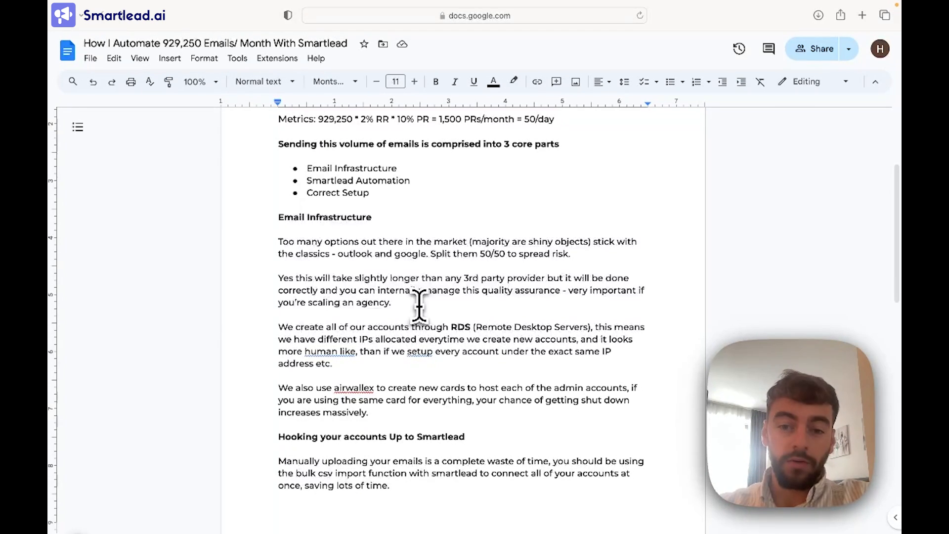
scroll("down", 3)
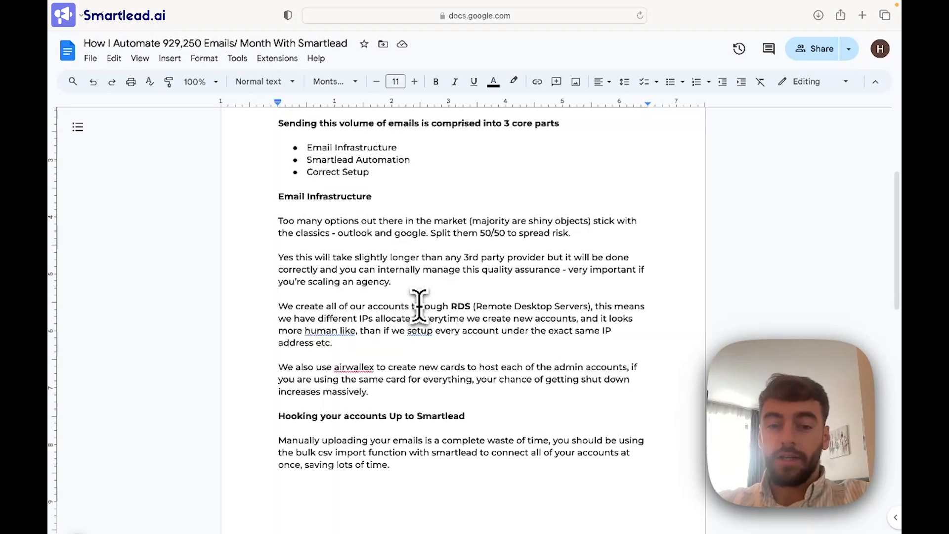
scroll("down", 3)
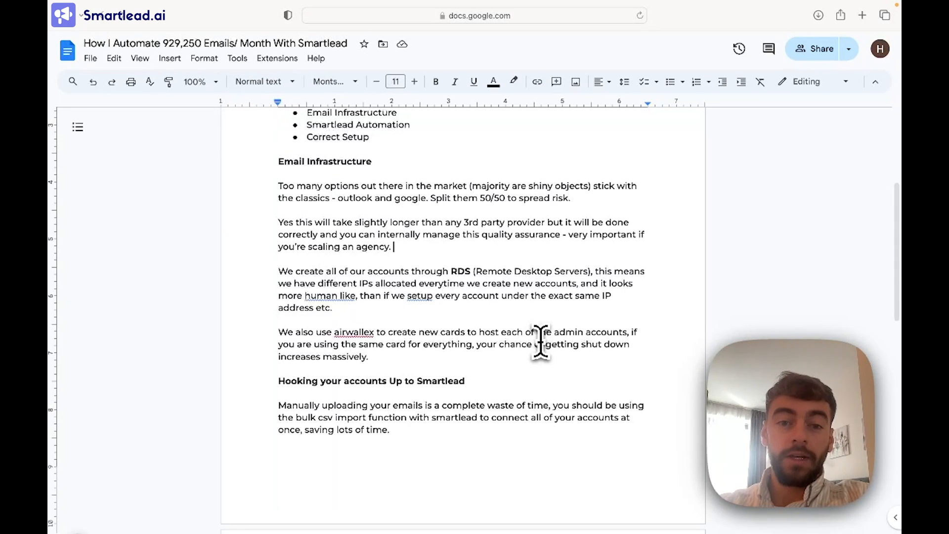
scroll("up", 3)
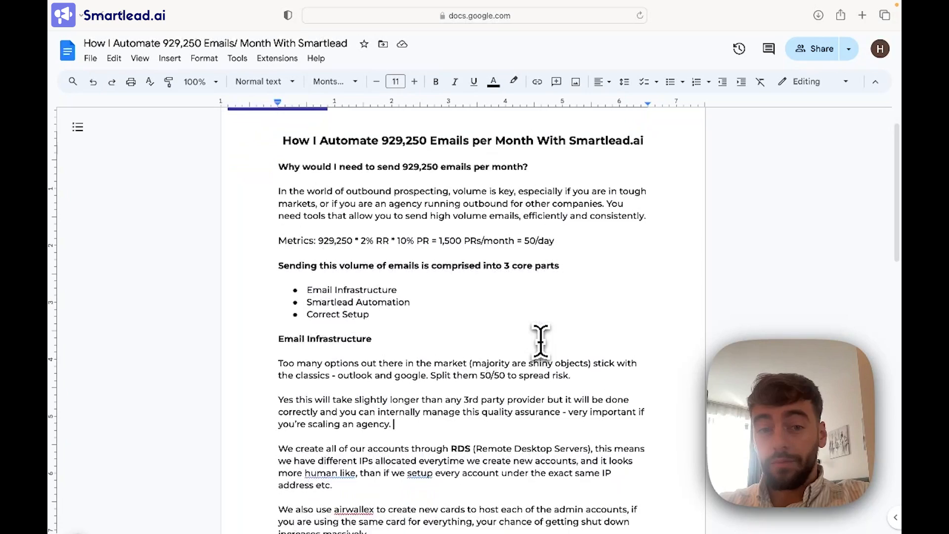
scroll("down", 3)
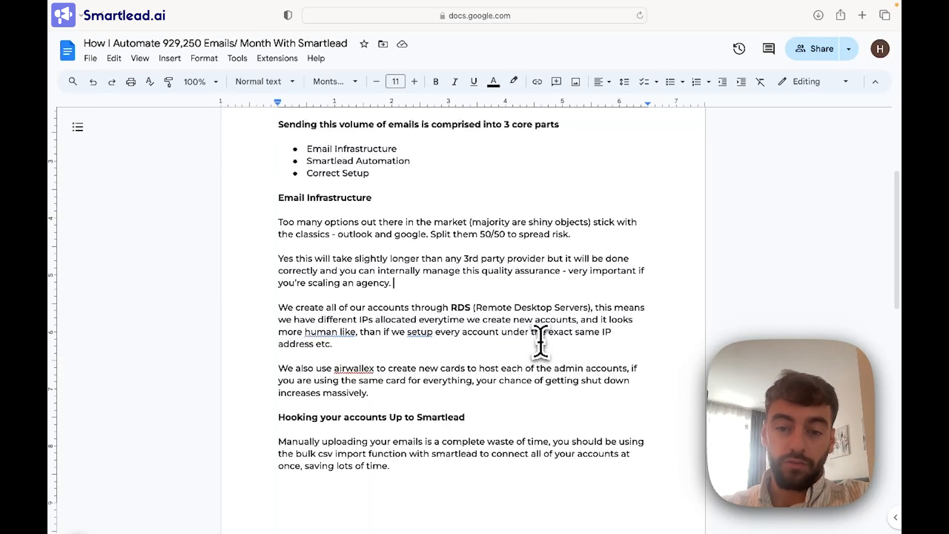
mouse_move(560, 321)
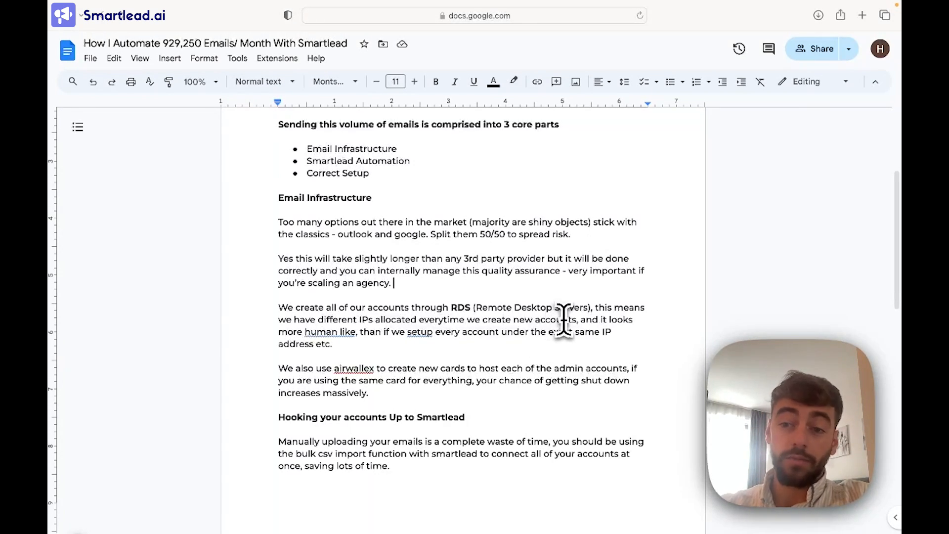
scroll("down", 3)
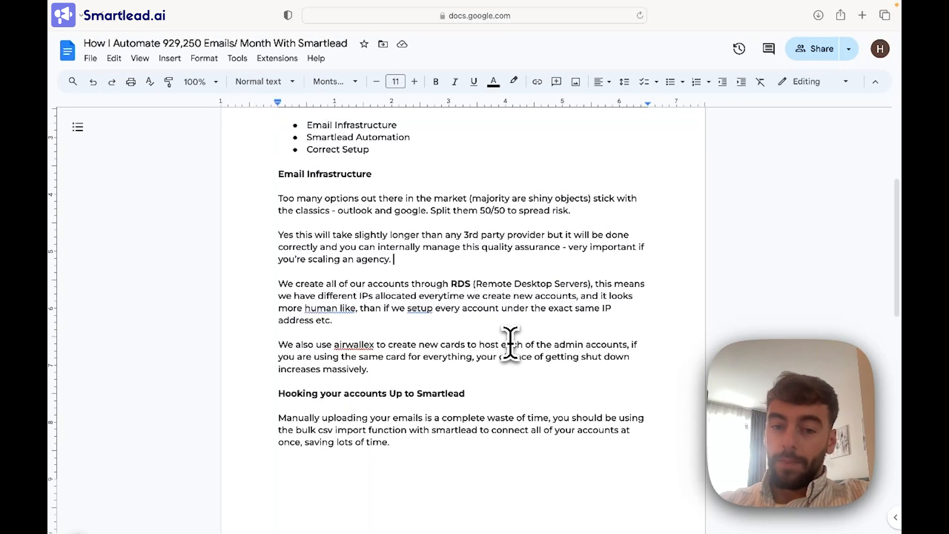
scroll("down", 3)
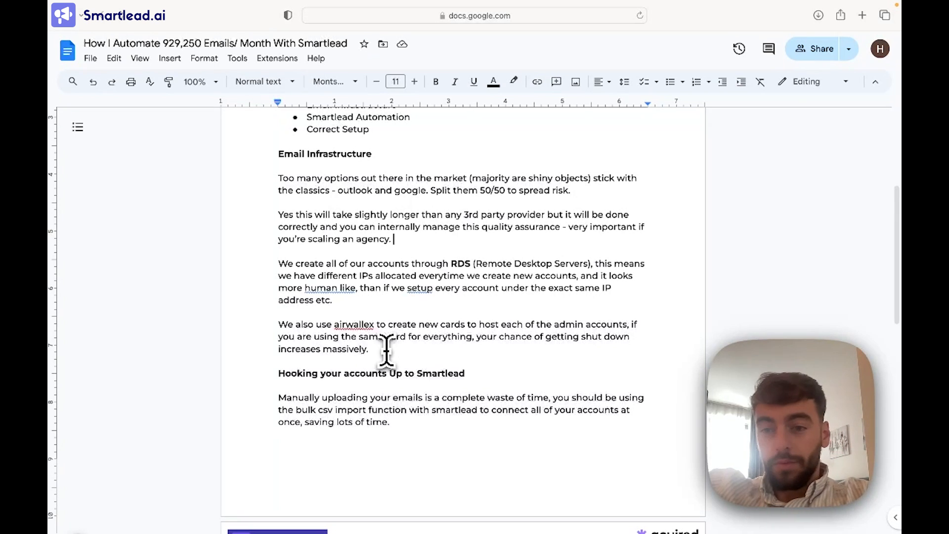
scroll("down", 3)
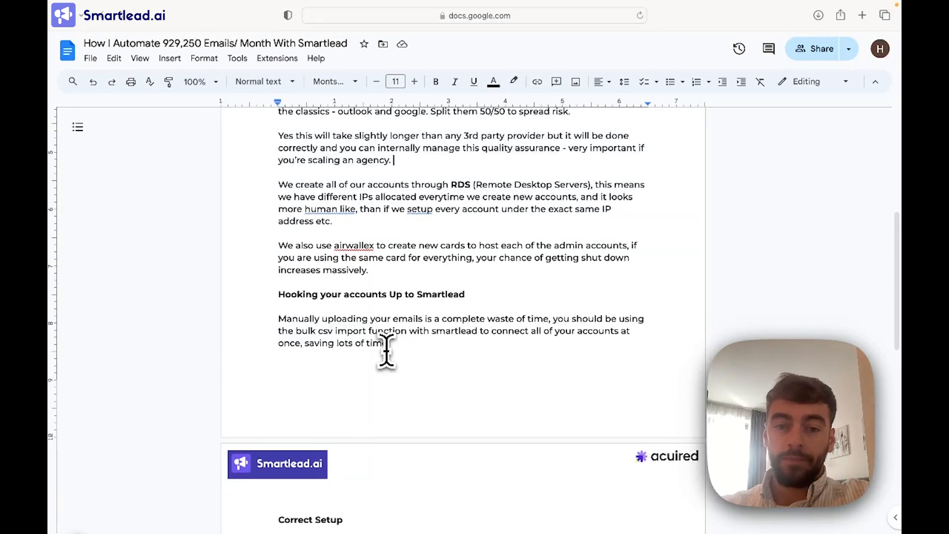
scroll("down", 3)
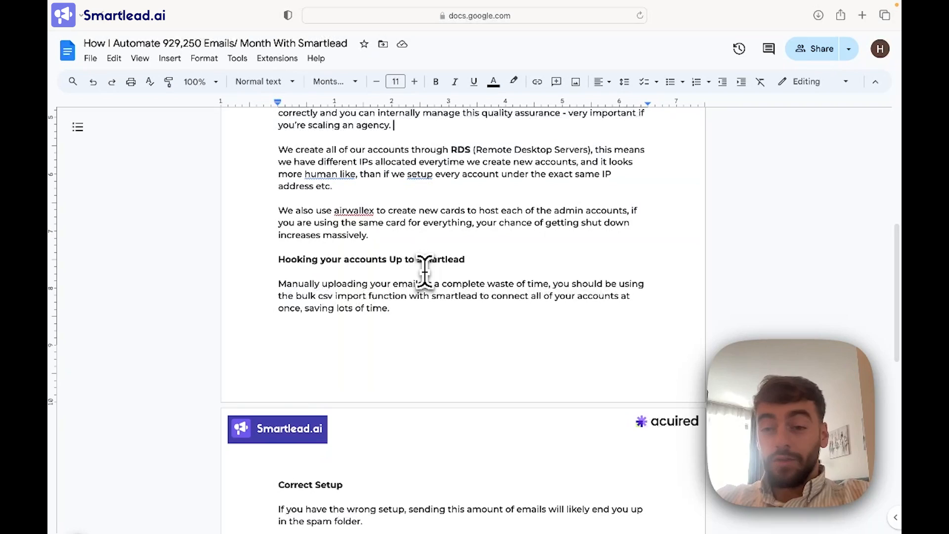
Step: Open Smartlead's Email Accounts page and its Add Account(s) Email Provider dialog
left_click(823, 59)
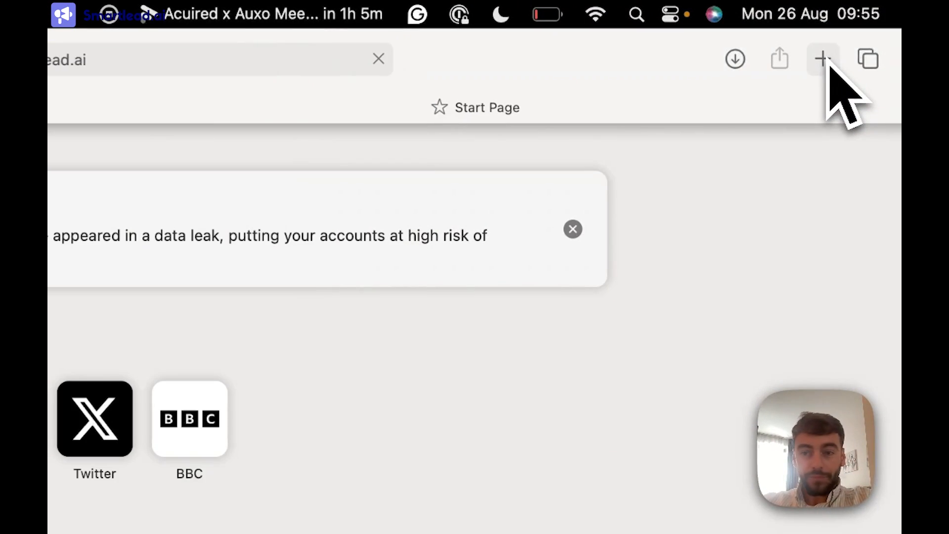
left_click(823, 58)
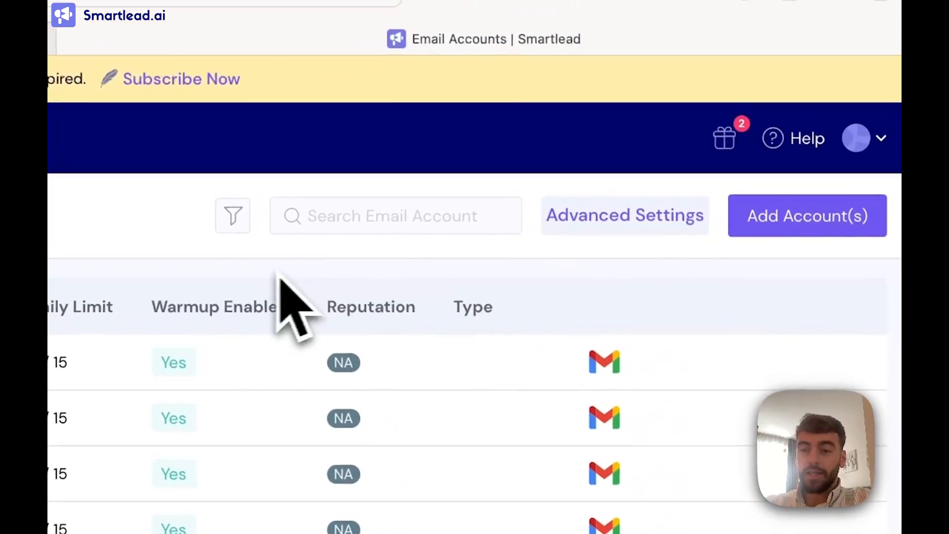
left_click(806, 215)
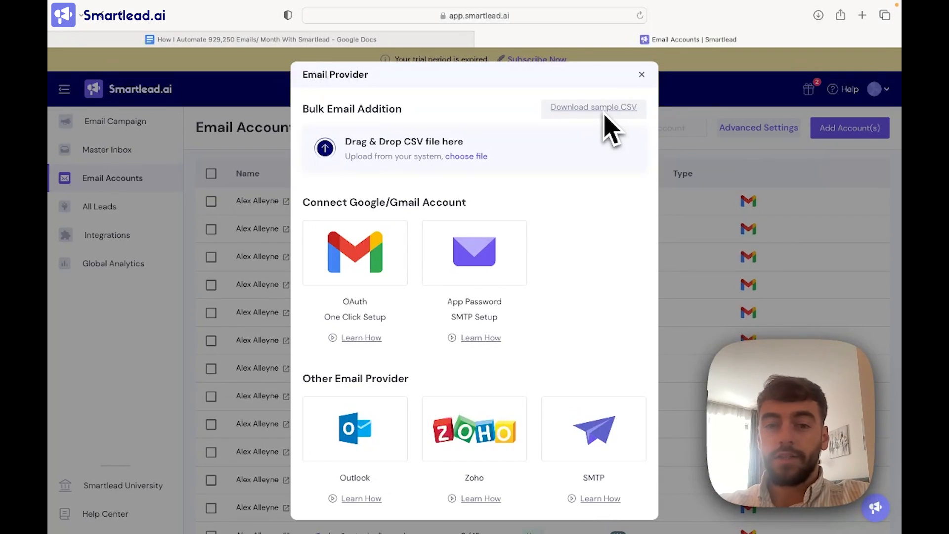
mouse_move(565, 194)
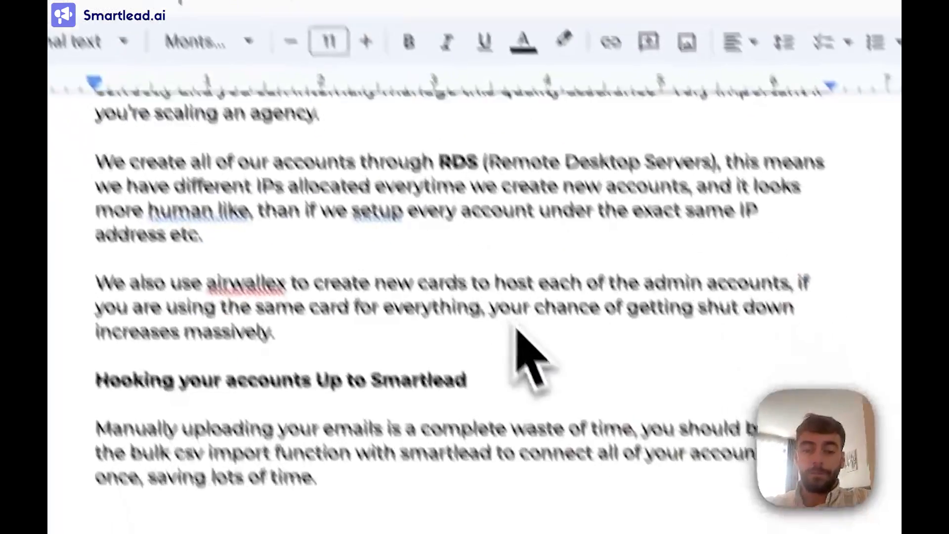
scroll("down", 3)
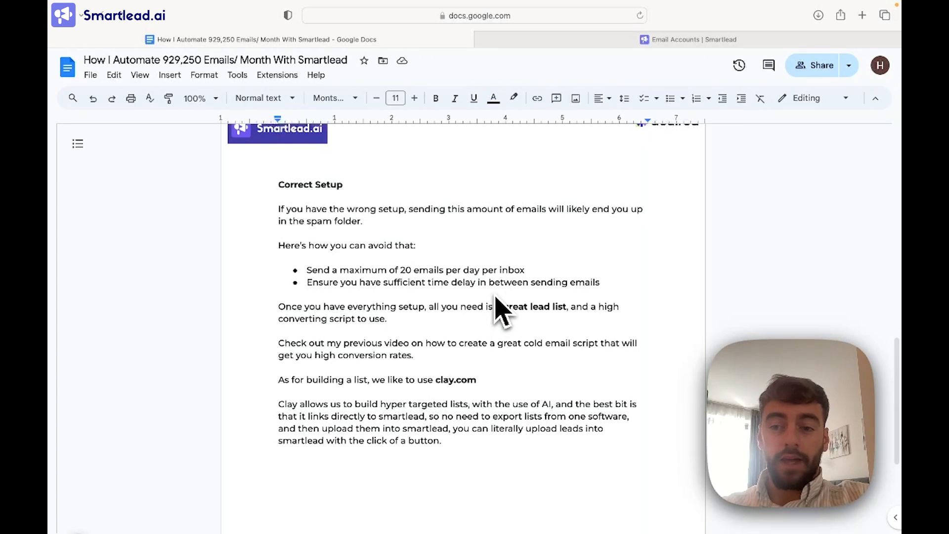
mouse_move(595, 208)
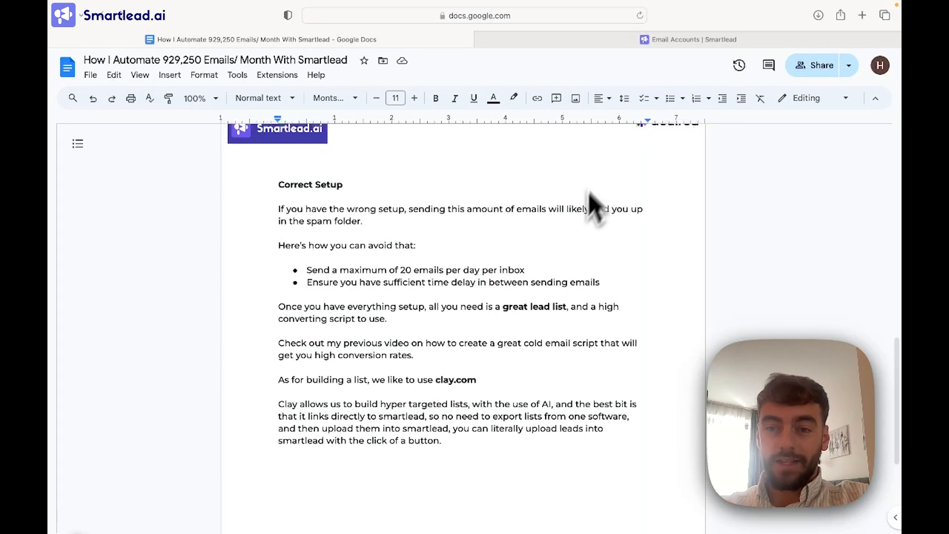
mouse_move(611, 170)
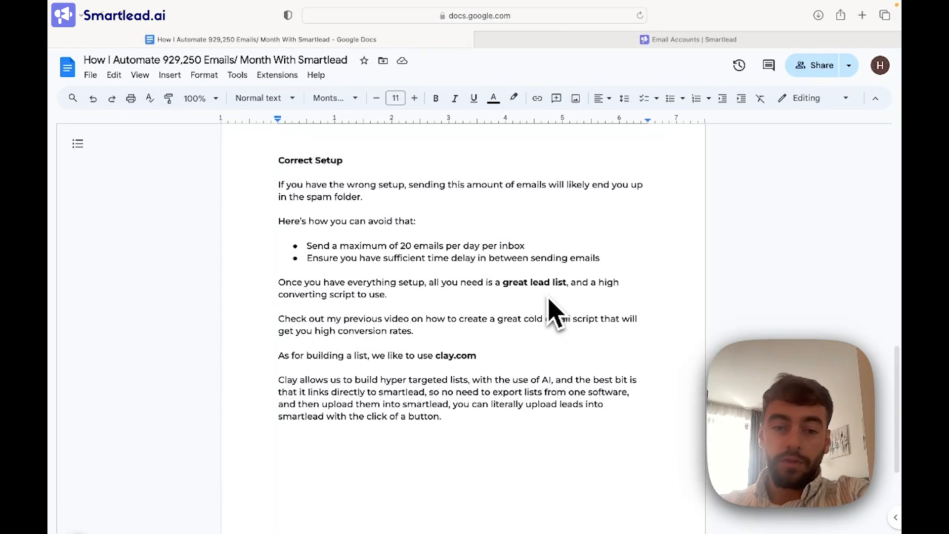
scroll("down", 3)
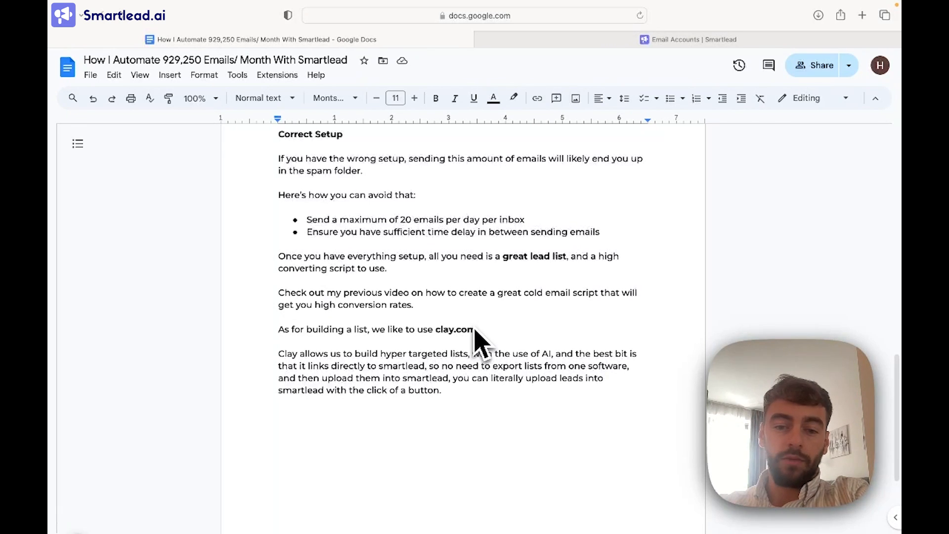
scroll("down", 3)
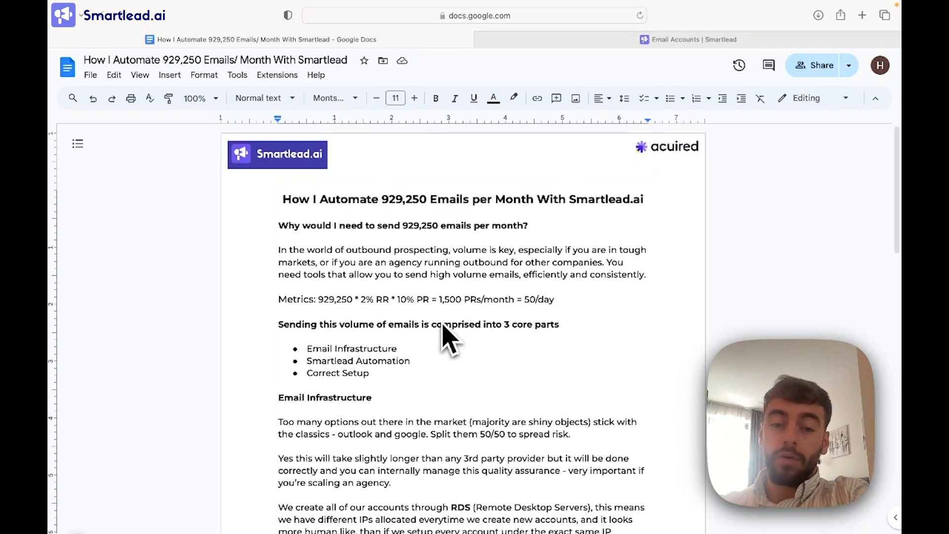
scroll("down", 3)
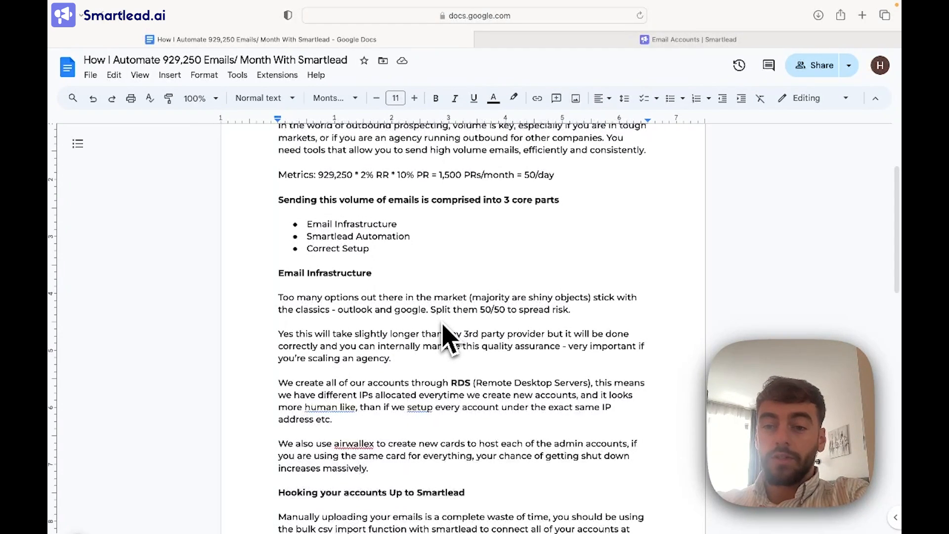
scroll("down", 3)
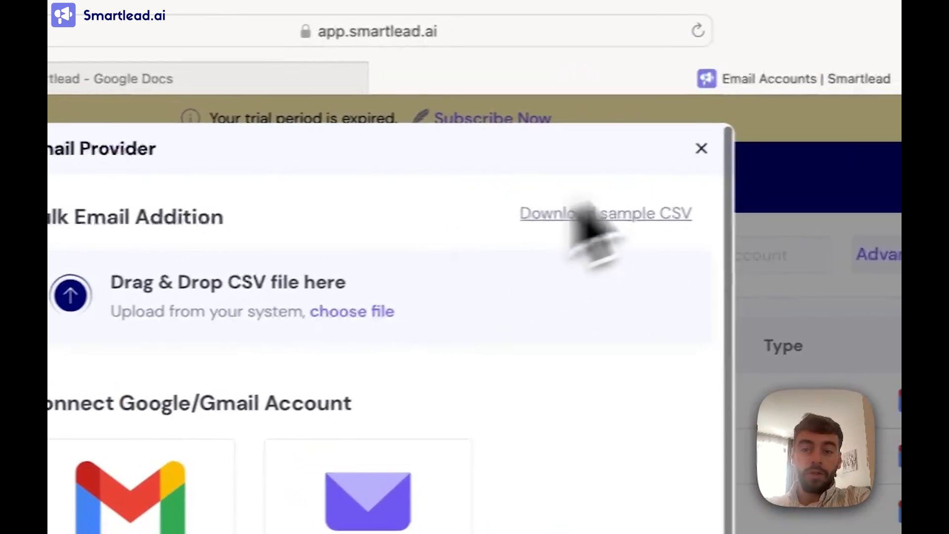
Step: Close the Add Email Provider dialog to return to the campaign Setup step
left_click(701, 149)
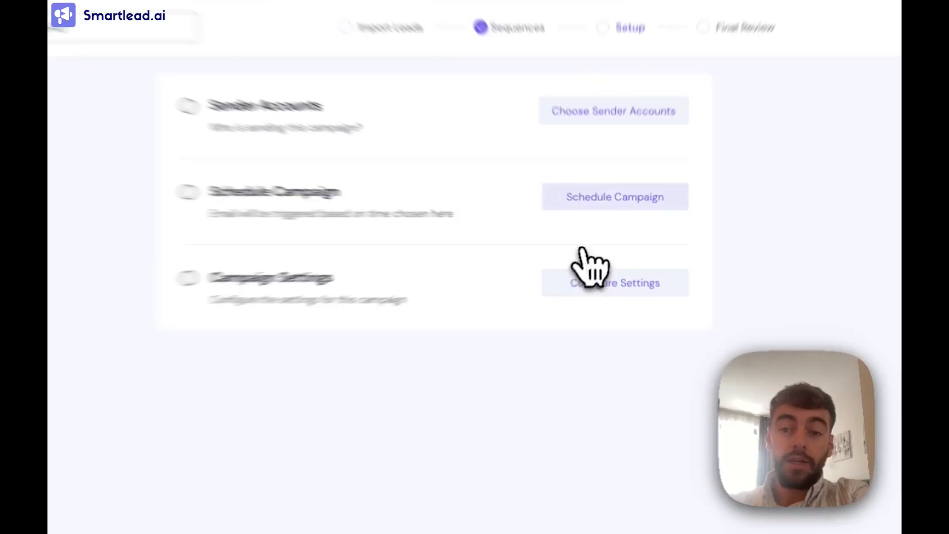
Step: In the campaign settings, stop tracking email opens and link clicks
left_click(614, 197)
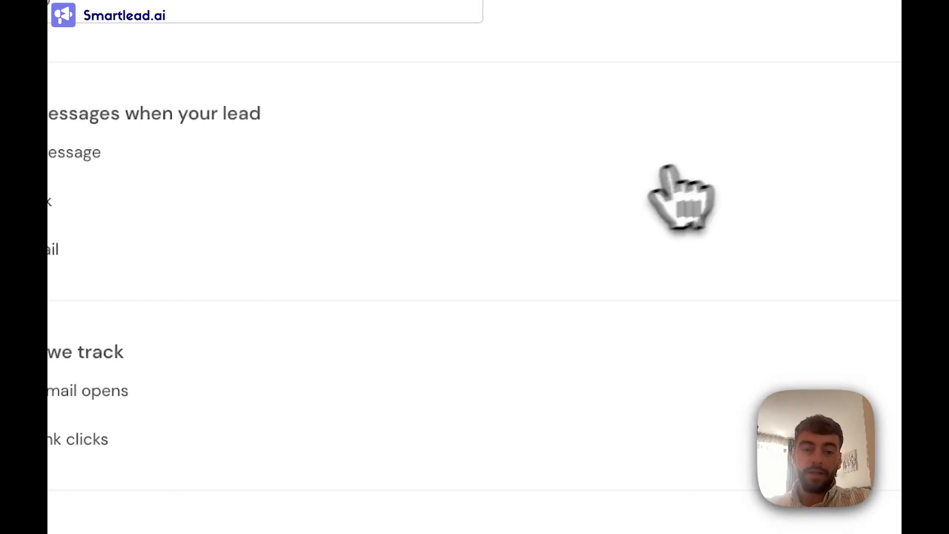
left_click(237, 159)
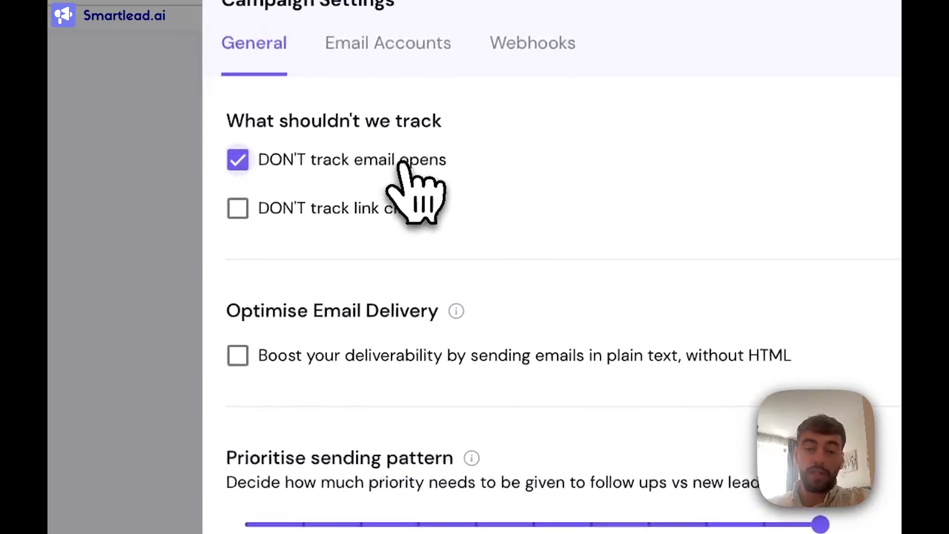
left_click(237, 208)
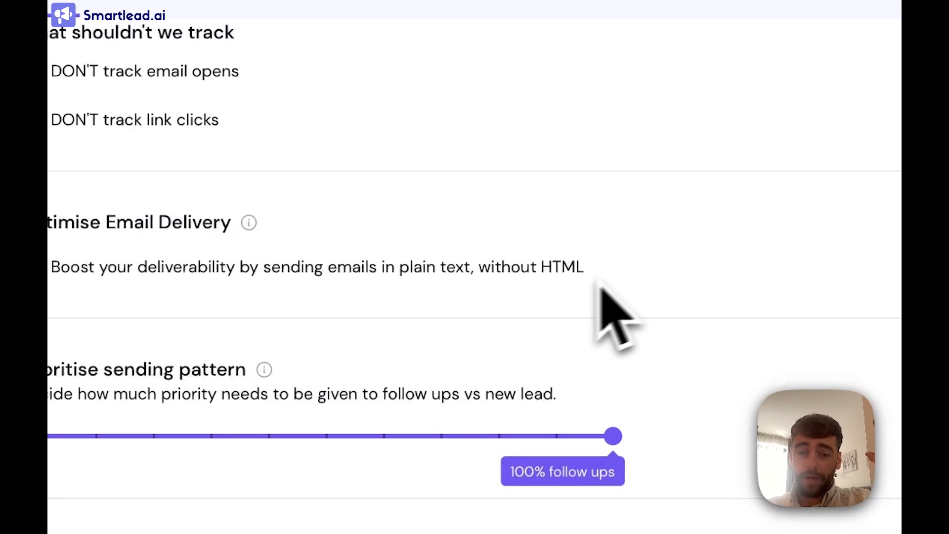
Step: Set the sending priority slider to 30% follow-ups and 70% new leads
scroll("down", 3)
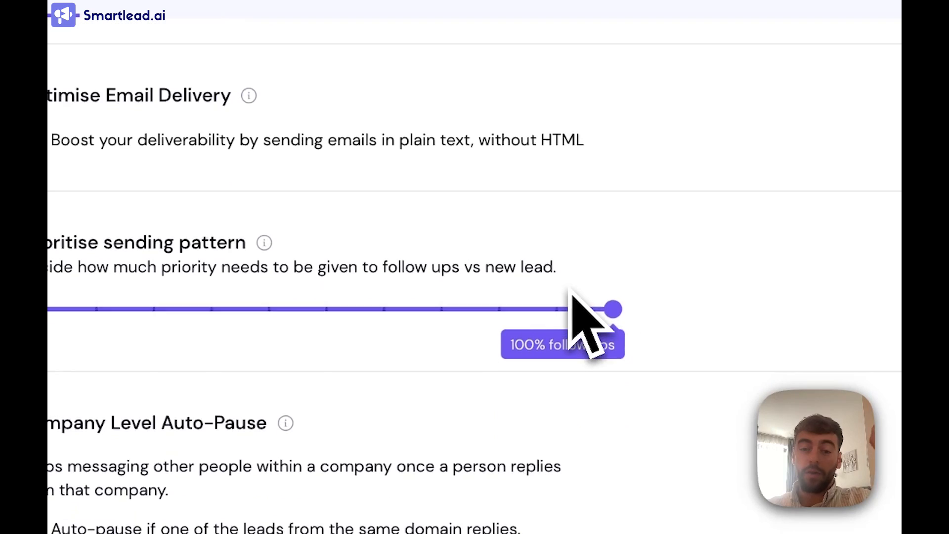
left_click_drag(613, 309, 433, 281)
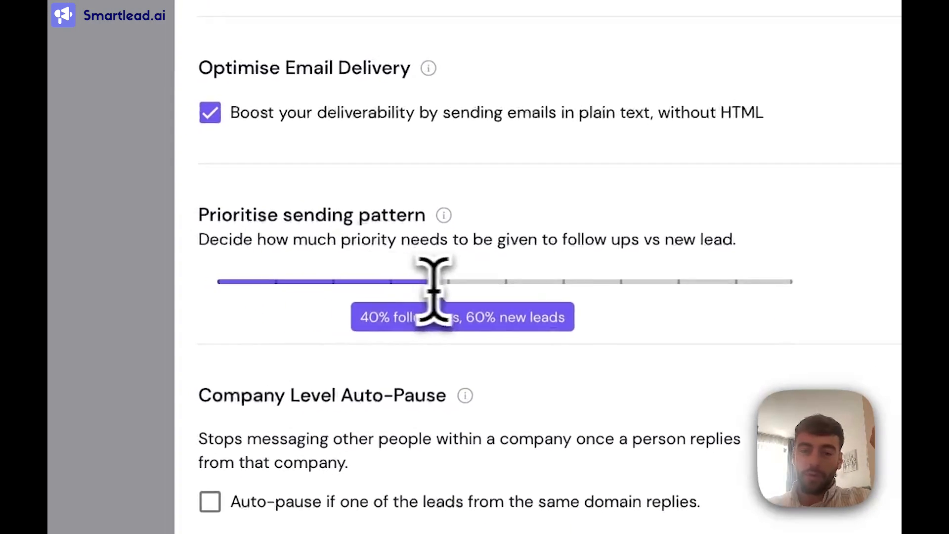
left_click_drag(432, 281, 387, 281)
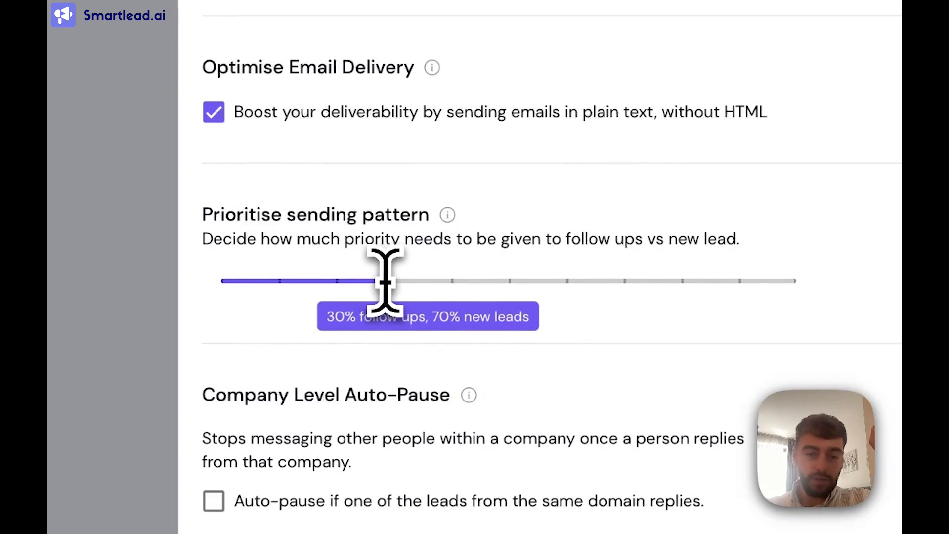
scroll("down", 3)
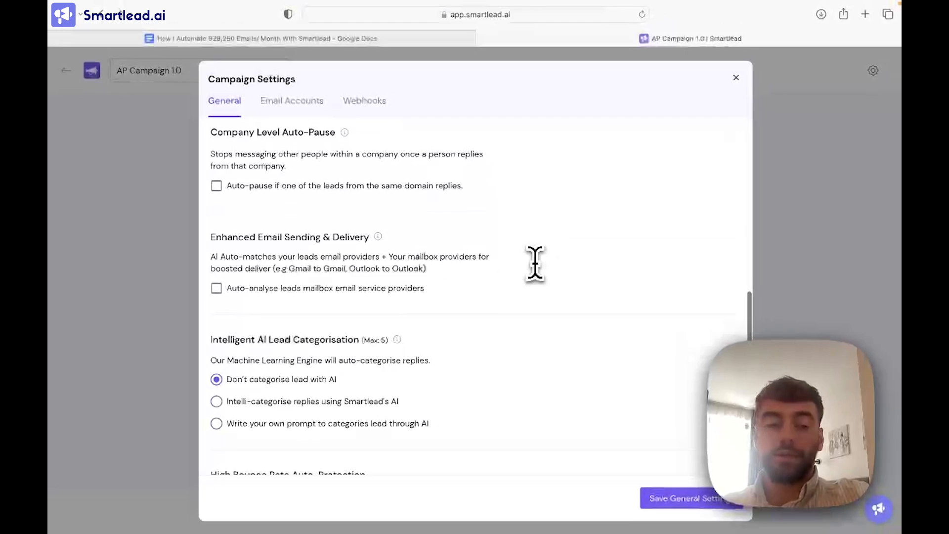
scroll("down", 3)
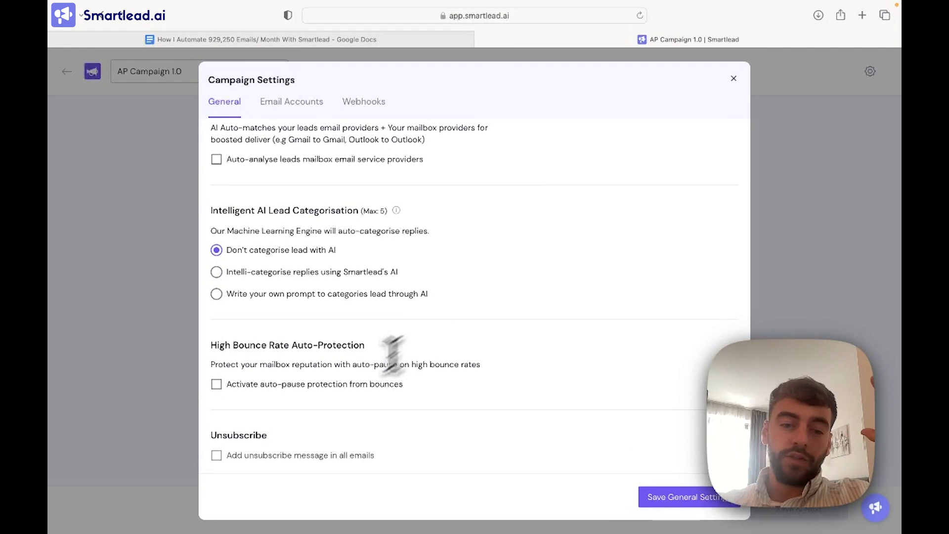